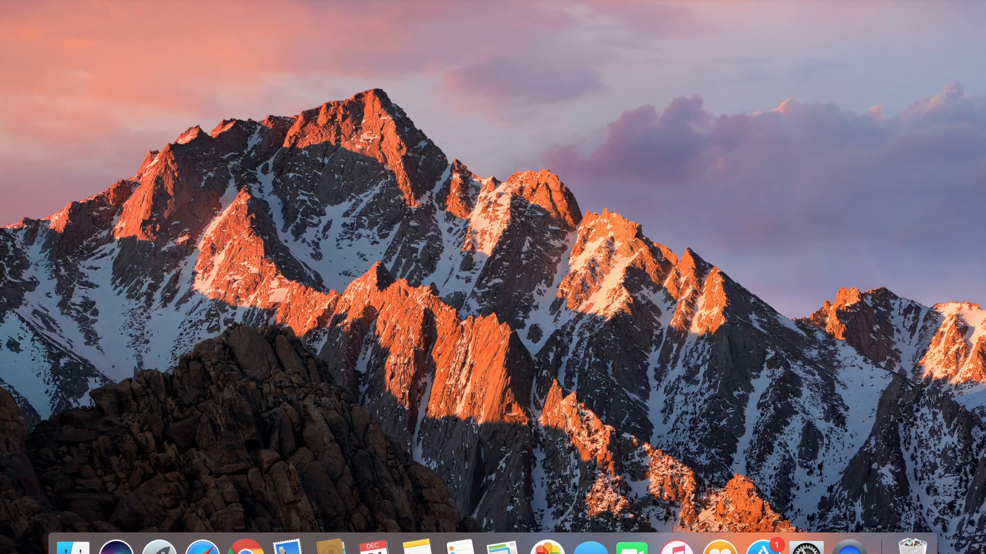
mouse_move(830, 107)
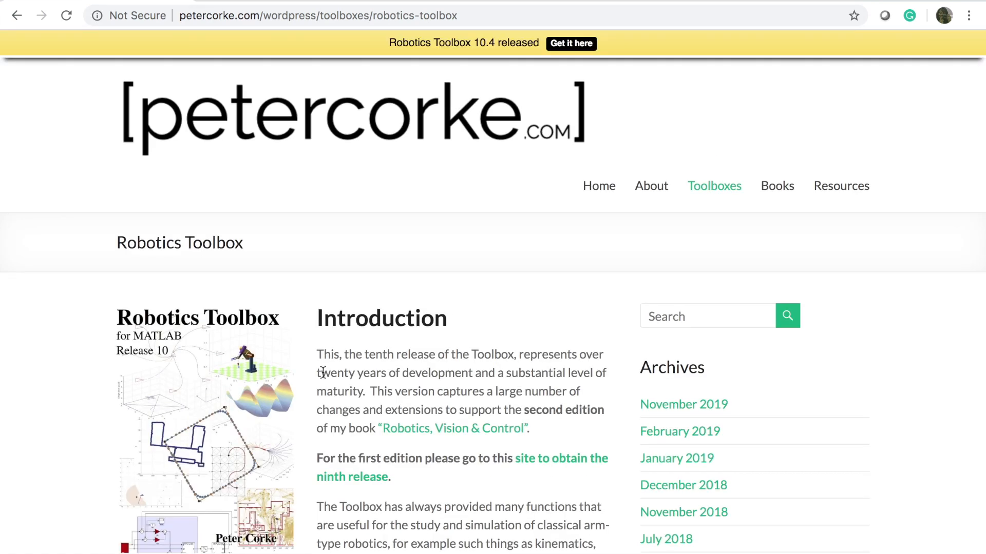
mouse_move(357, 349)
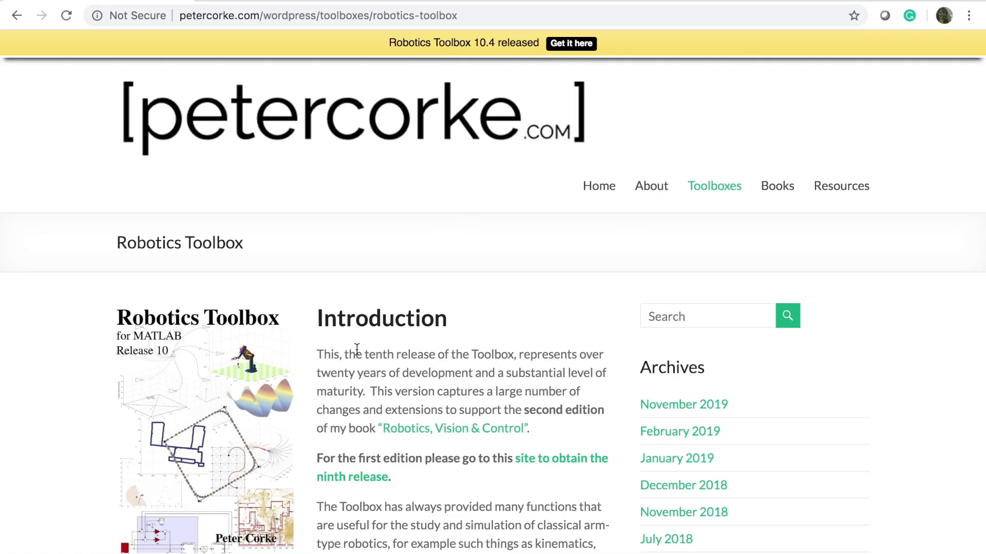
Download the RTB-10.3.1.zip archive from the 'Install from zip file' list.
scroll("down", 3)
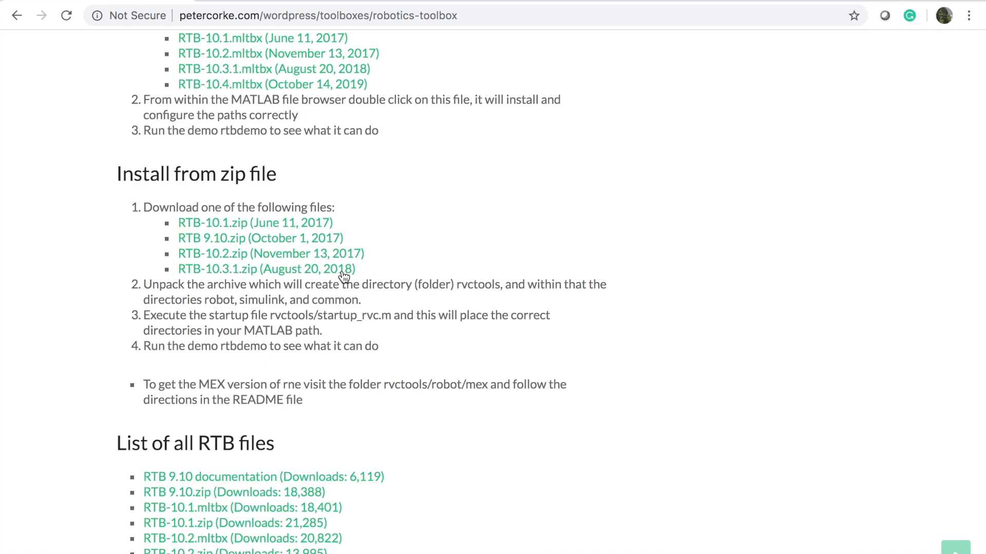
mouse_move(296, 276)
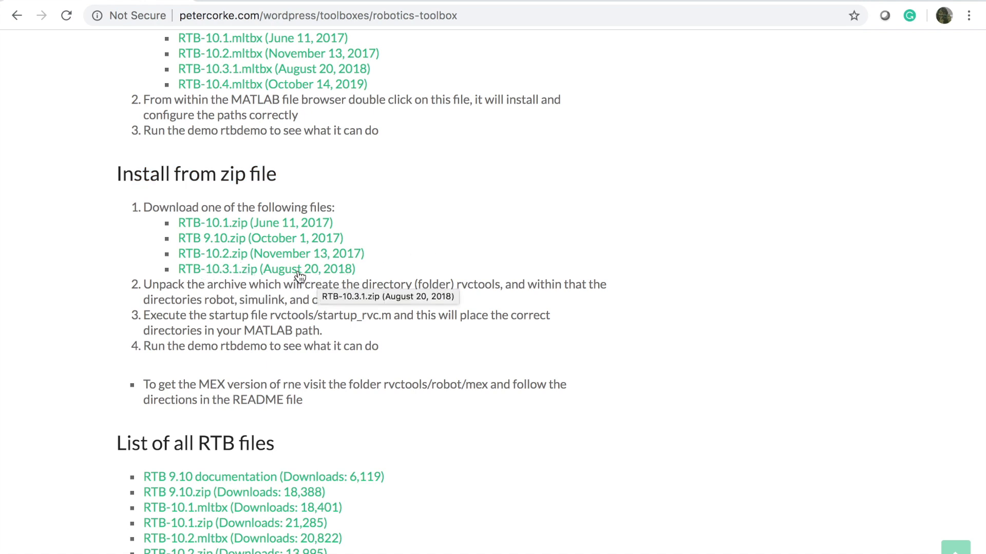
left_click(266, 269)
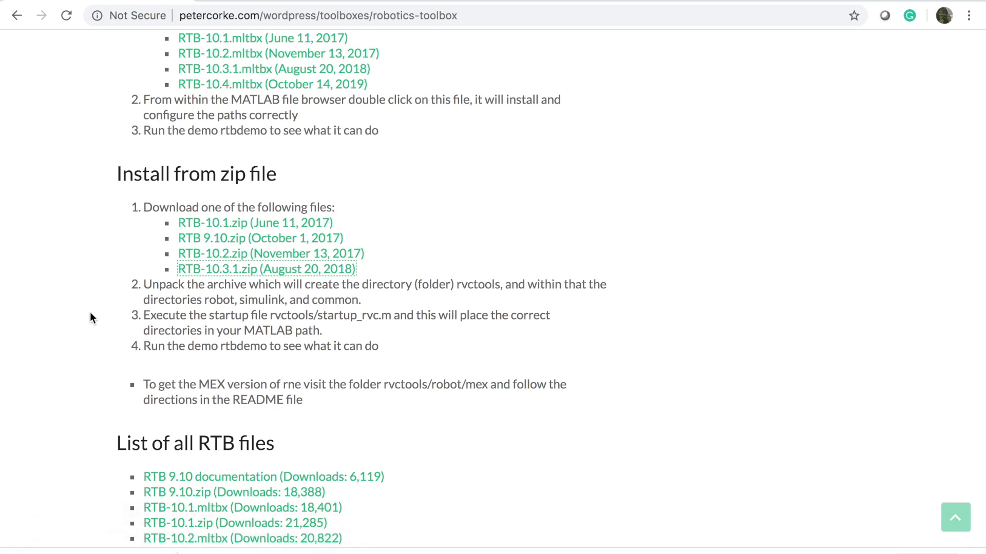
mouse_move(80, 409)
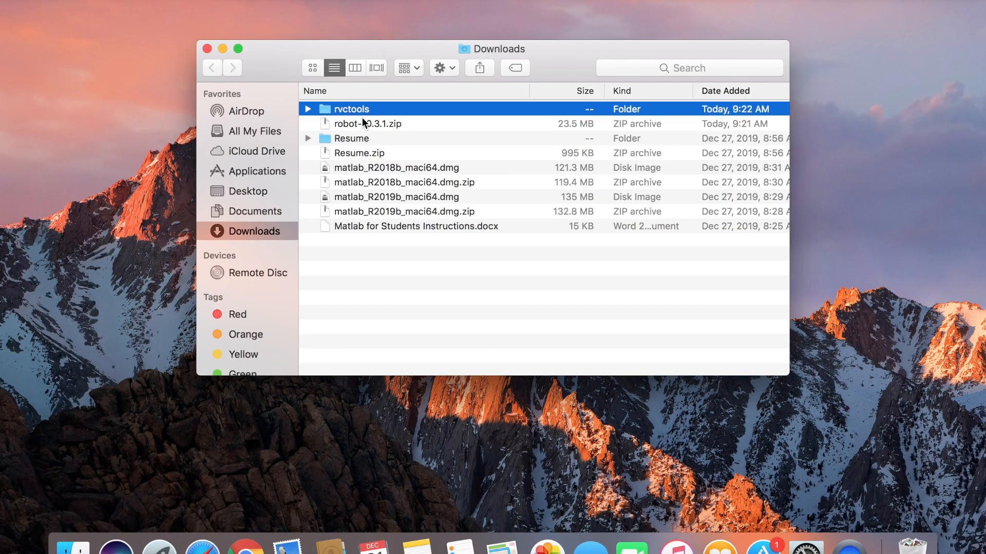
mouse_move(359, 119)
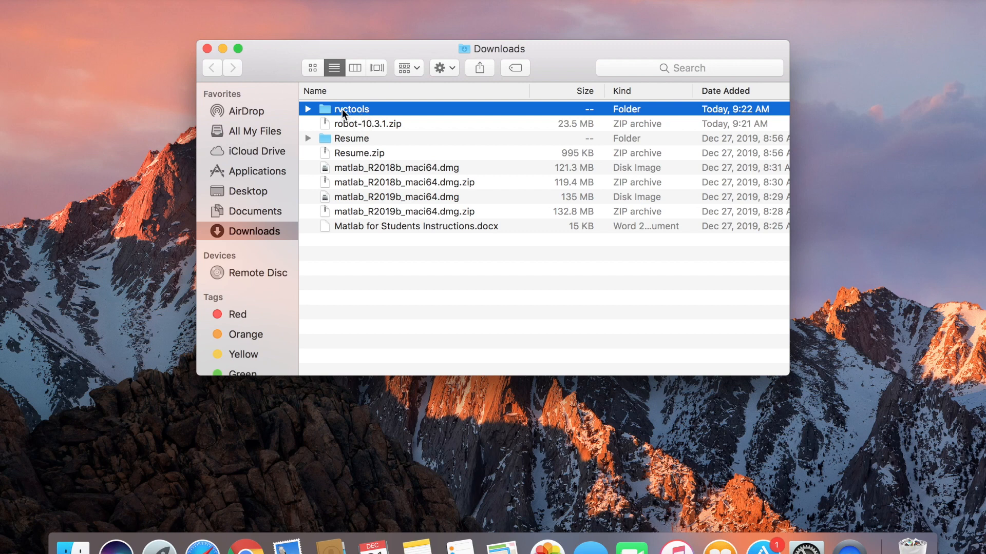
Launch MATLAB_R2018b from Spotlight after unpacking rvctools in Downloads.
type("maTLAB_R2018b")
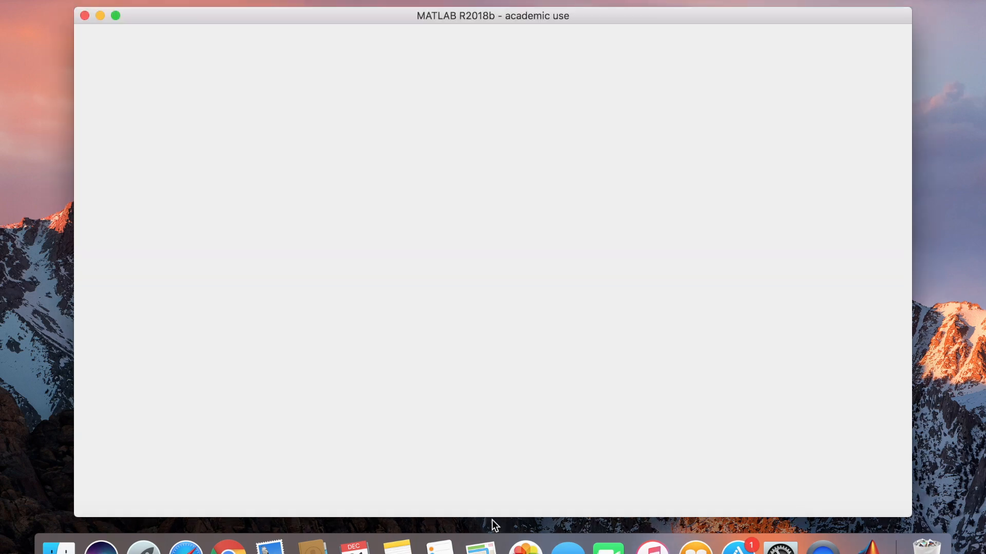
mouse_move(136, 21)
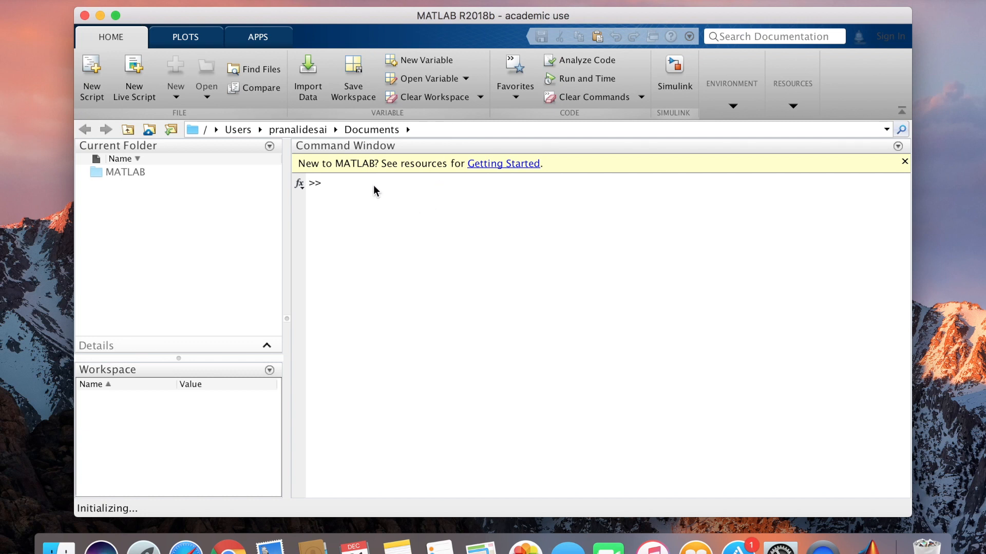
mouse_move(733, 108)
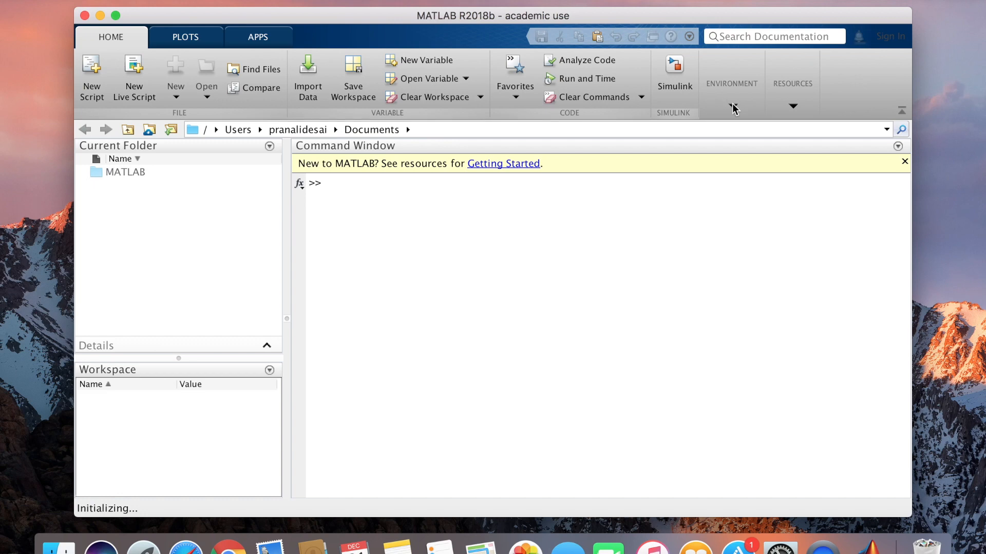
Bring the freshly started MATLAB R2018b window into focus once it reads Ready.
left_click(731, 106)
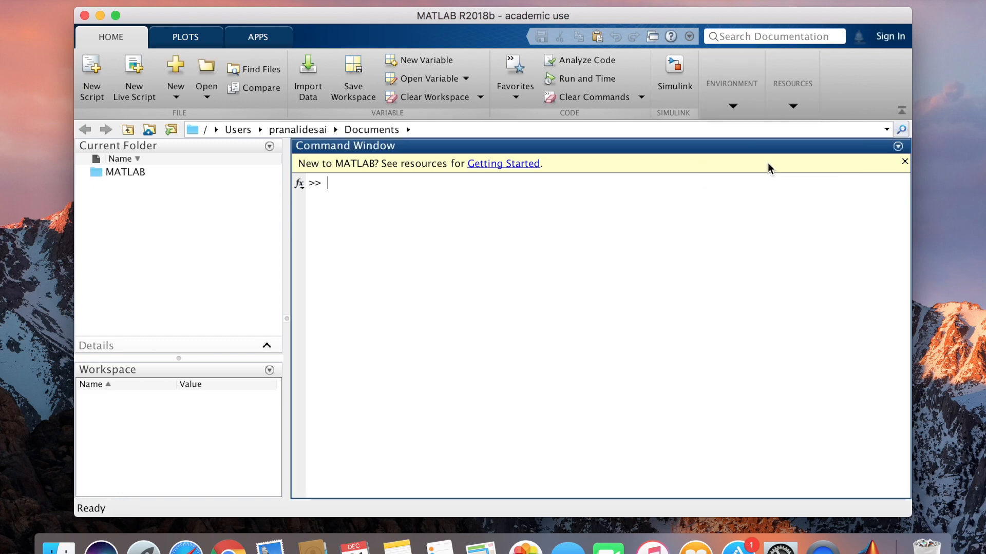
Add the Downloads/rvctools folder to MATLAB's search path and save it.
left_click(491, 60)
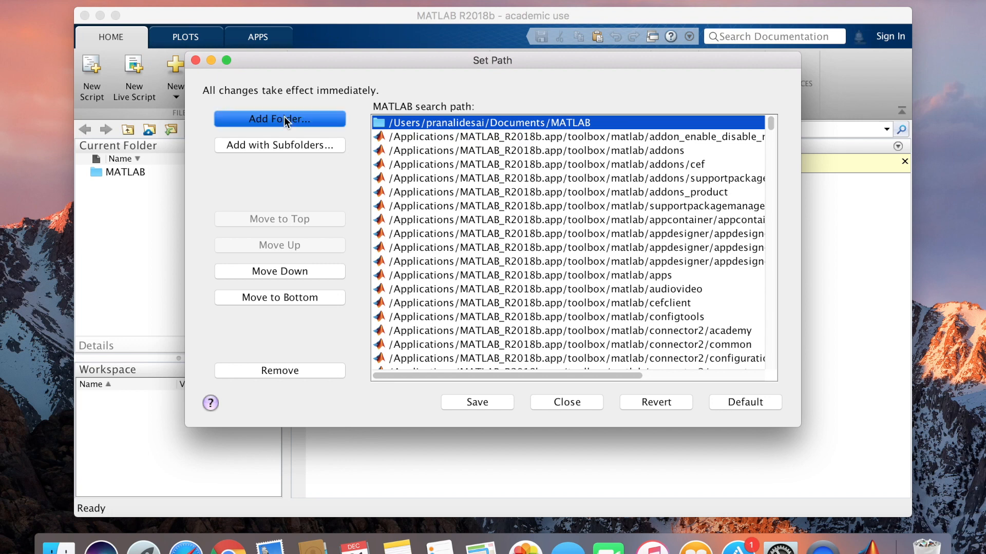
left_click(279, 119)
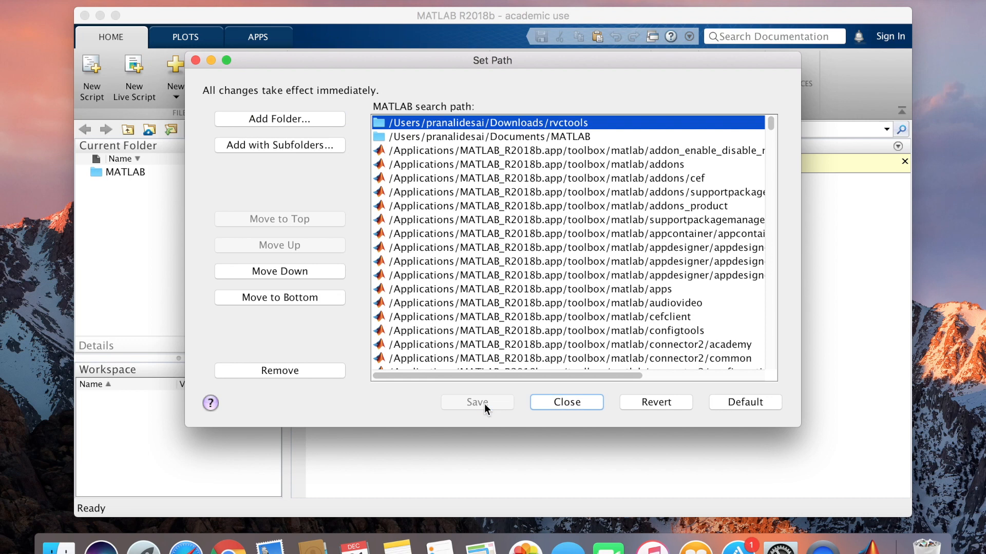
left_click(564, 402)
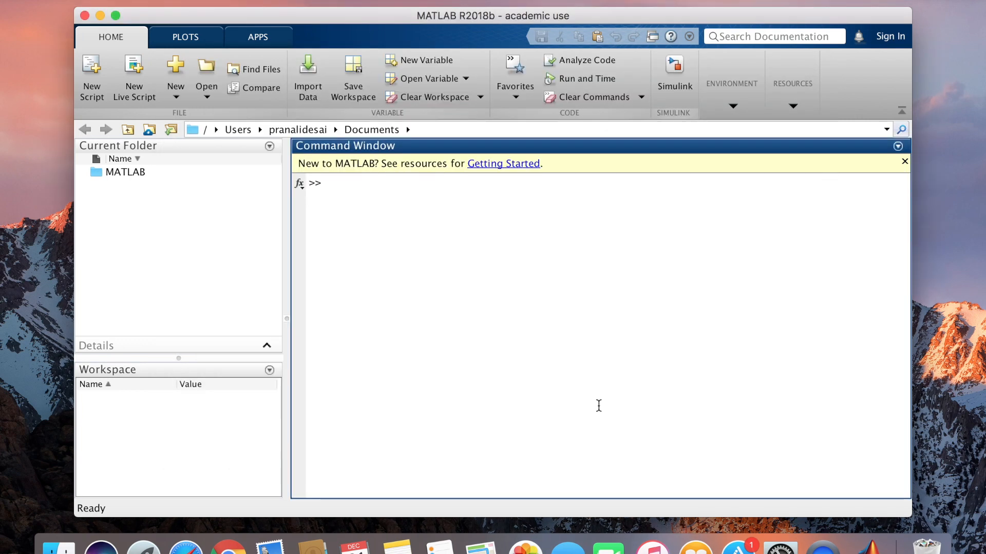
Enter startup_rvc at the Command Window prompt without running it.
type("s")
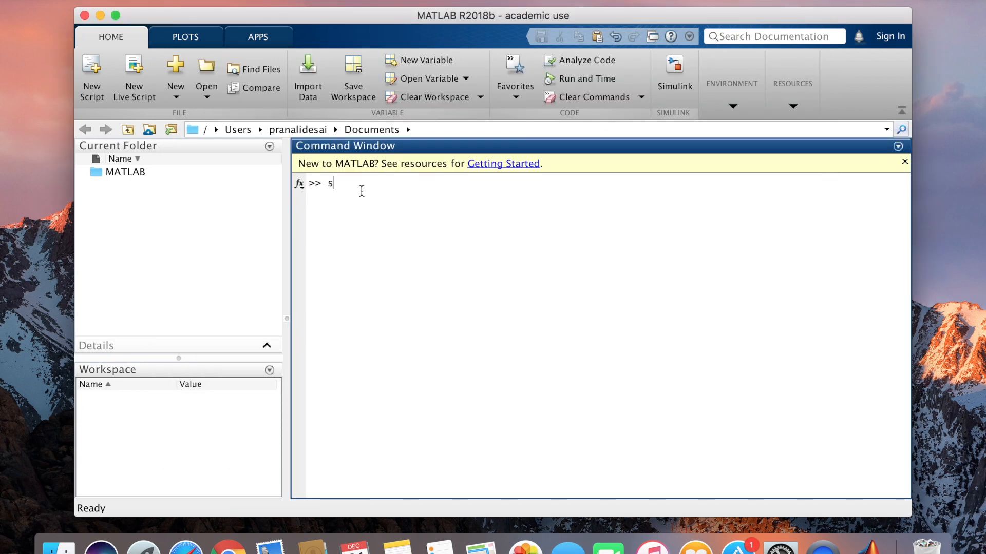
type("tartup")
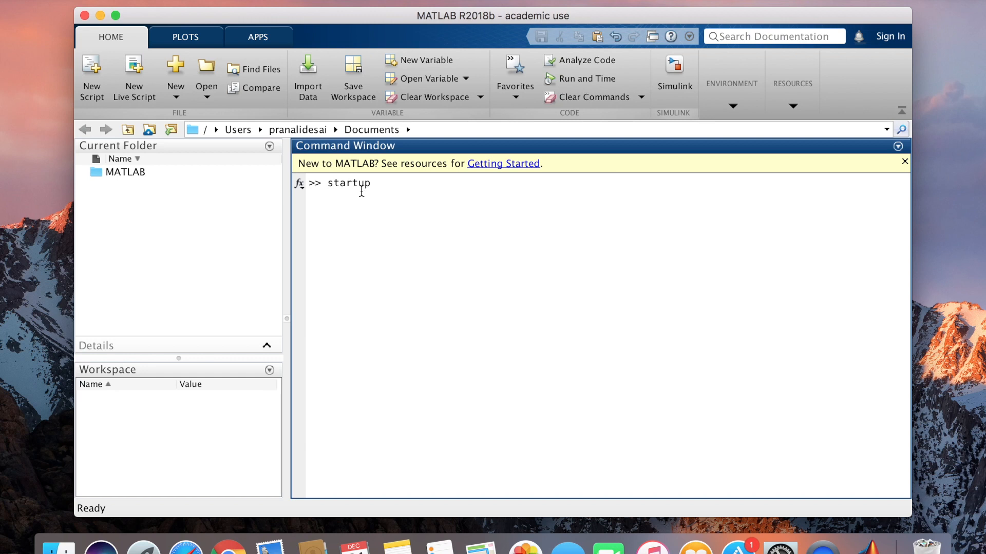
type("_rvc")
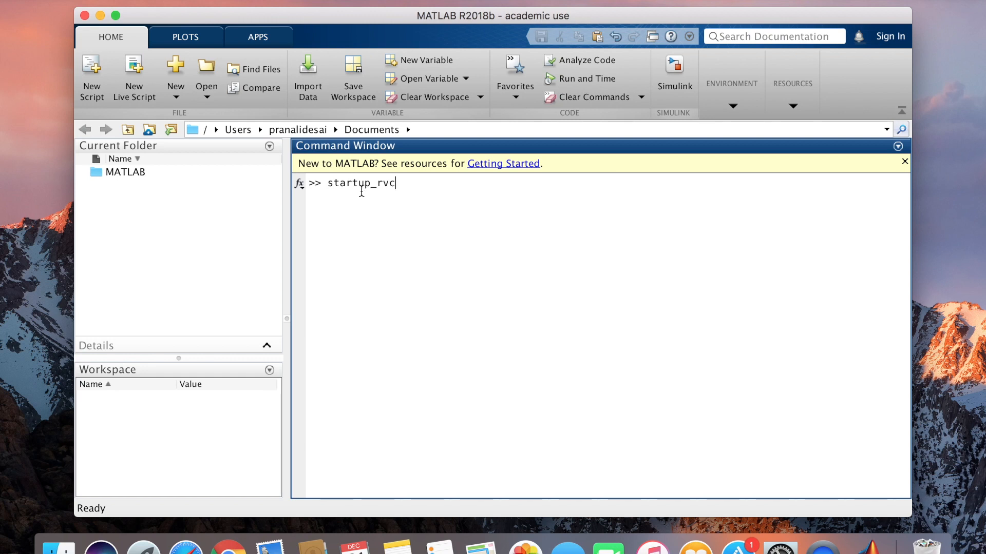